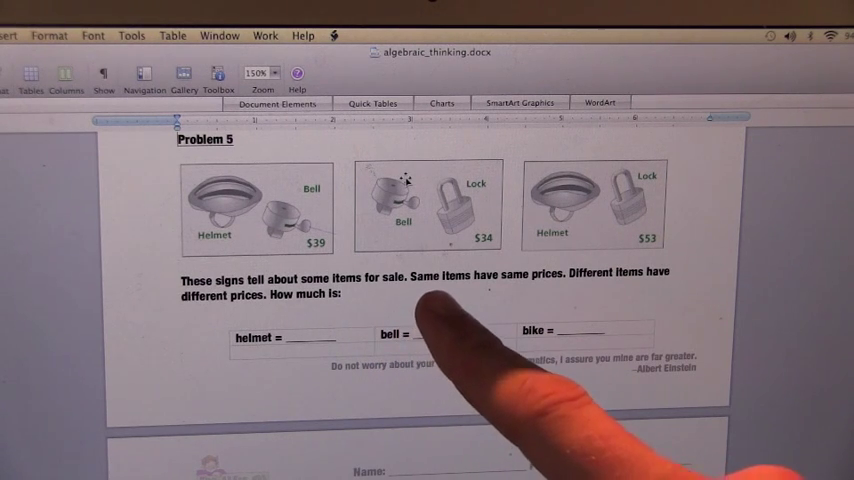
mouse_move(530, 350)
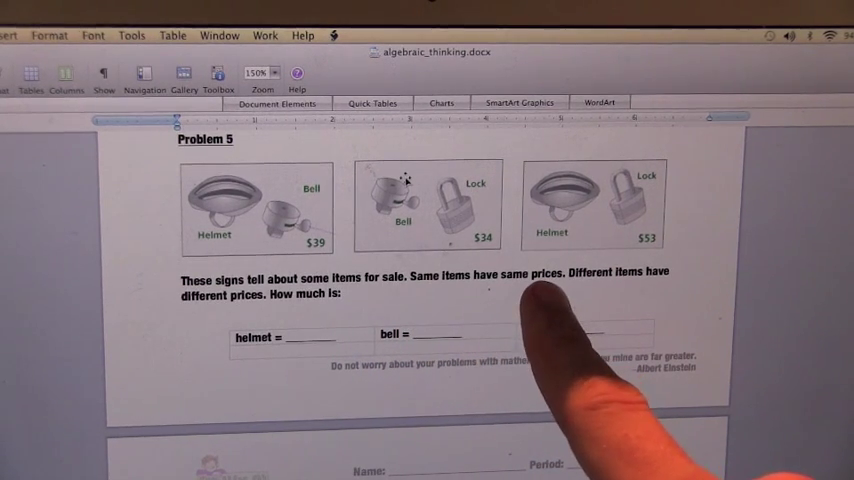